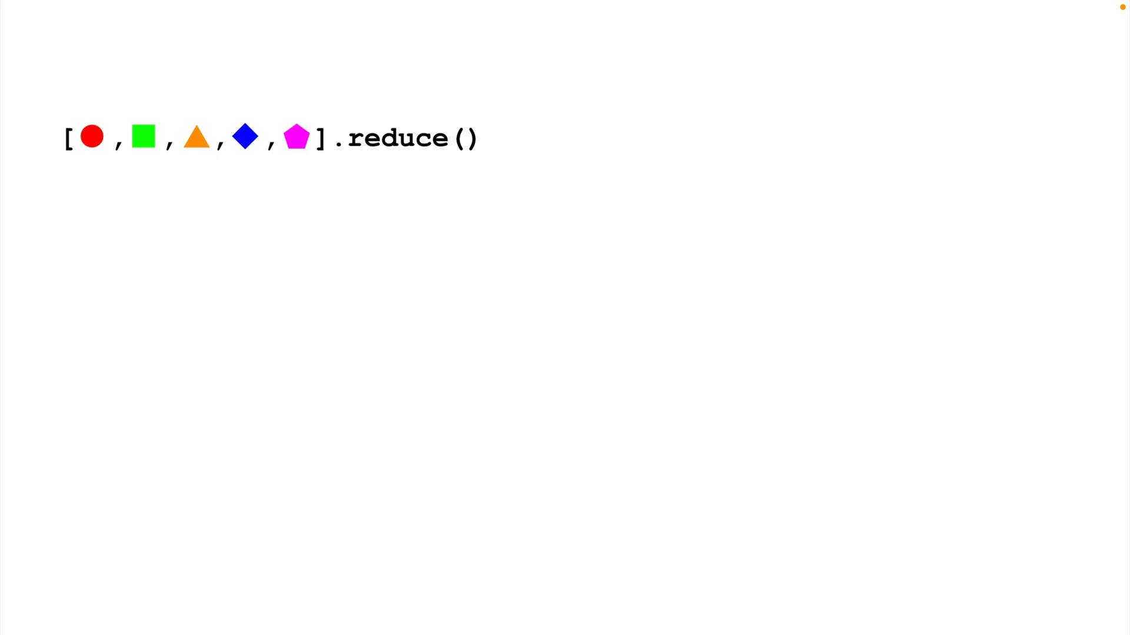
- Complete the slide's reduce call with the sumFn callback and initial value 0
text(sumFn,)
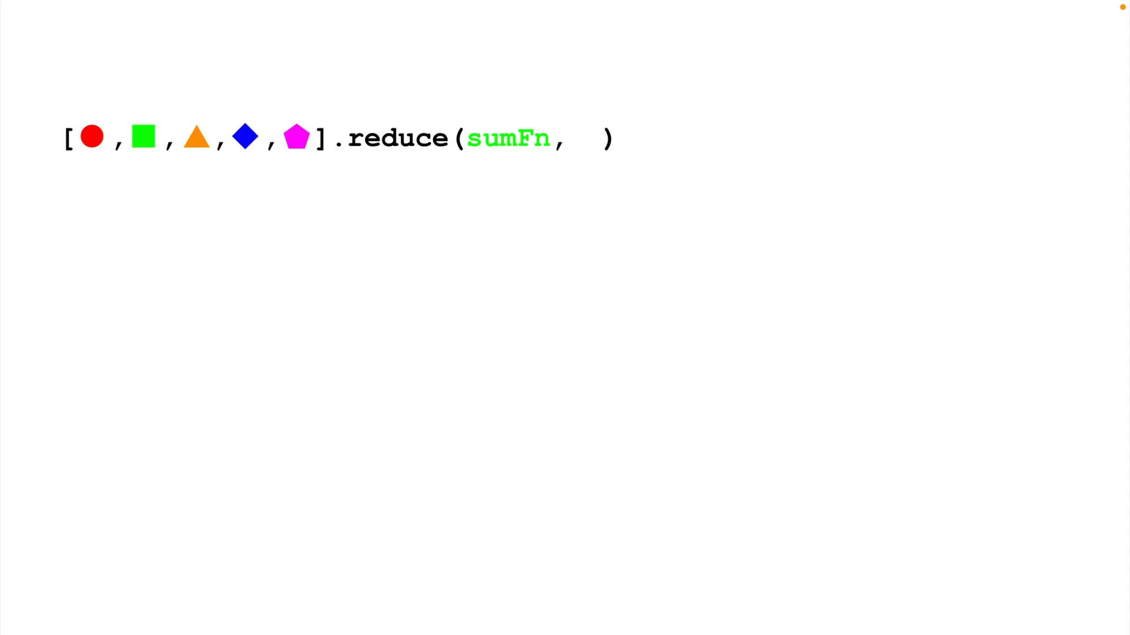
text(0)
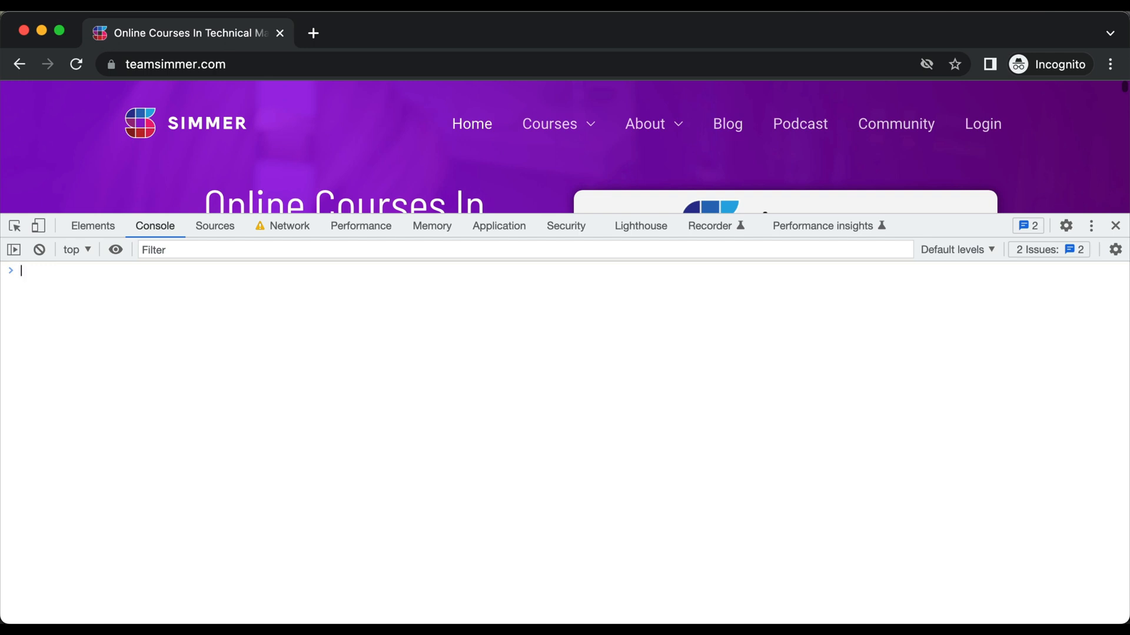
- Define const arr = [2, 5, 8, 12, 15] in the console
text(const arr = [2, 5, 8, 12, 15];)
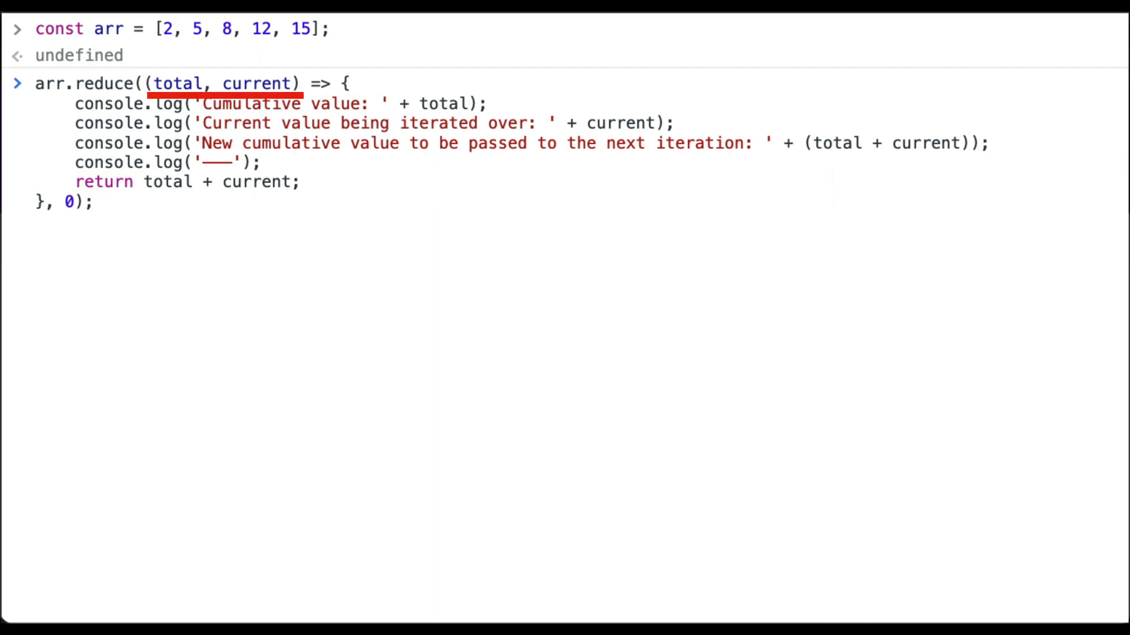
- Run the logging reduce so the total climbs 0, 2, 7, 15, 27 per iteration
click(93, 202)
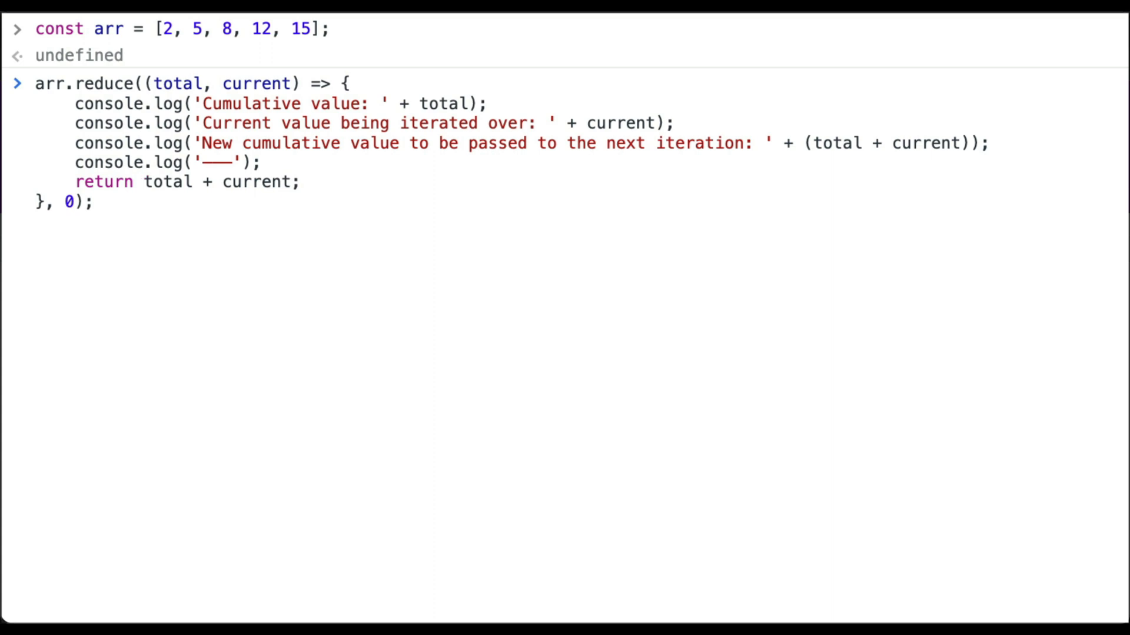
click(143, 181)
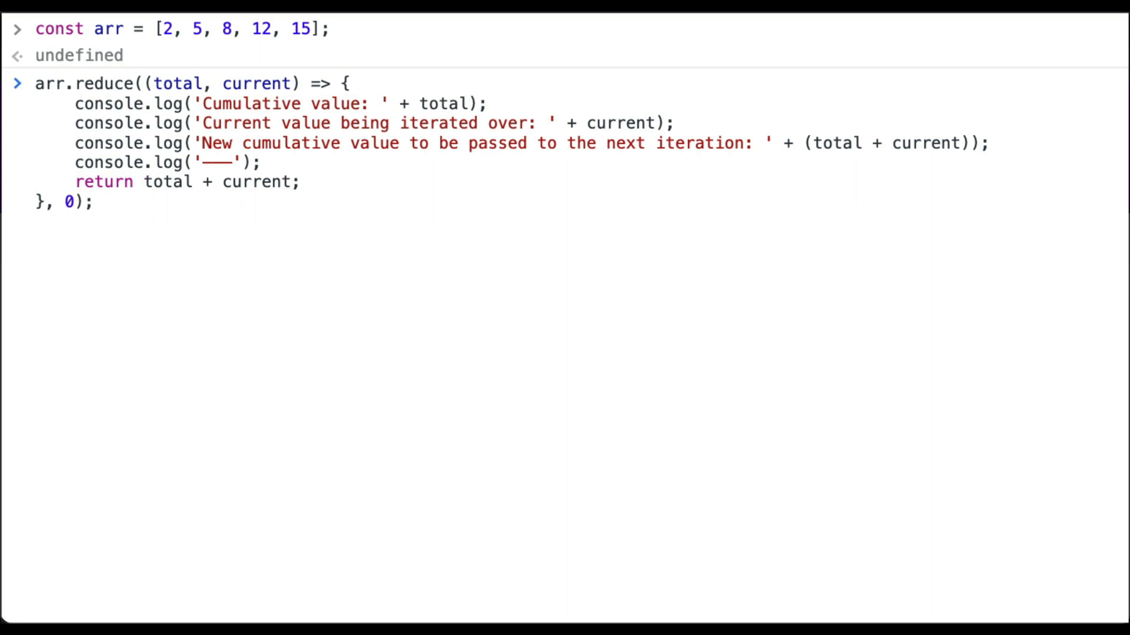
click(145, 181)
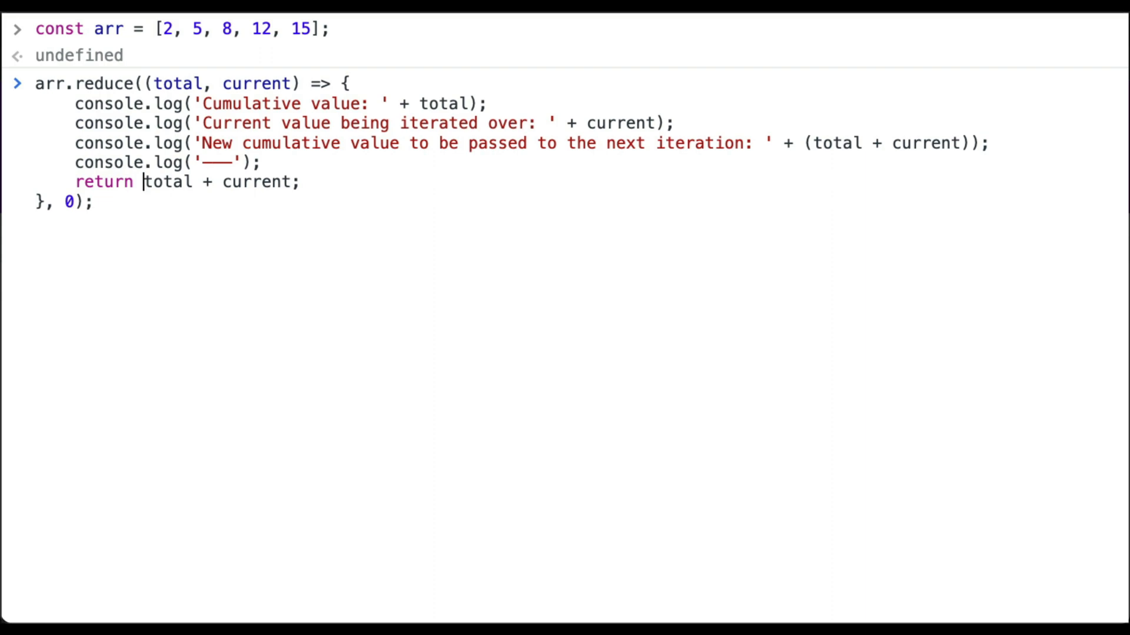
key(Enter)
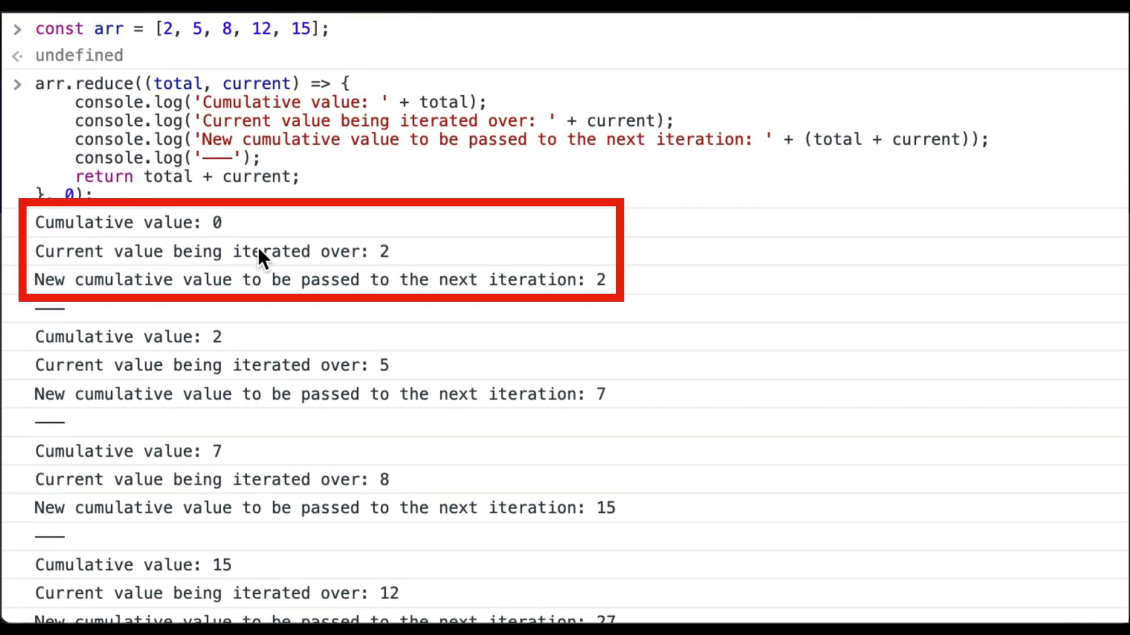
mouse_move(62, 206)
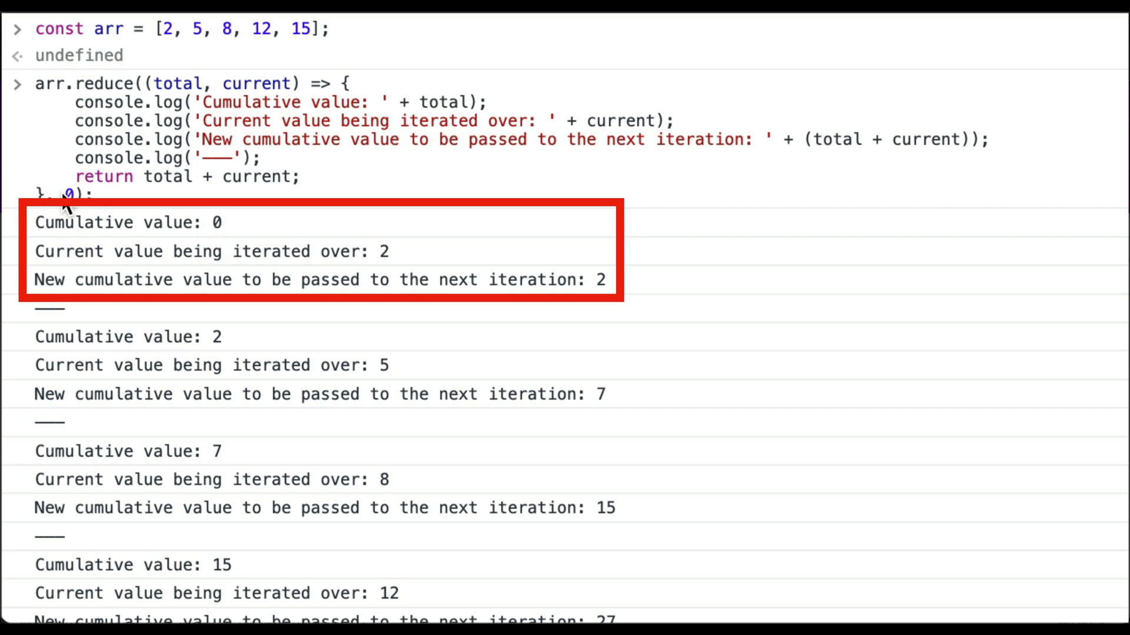
mouse_move(221, 264)
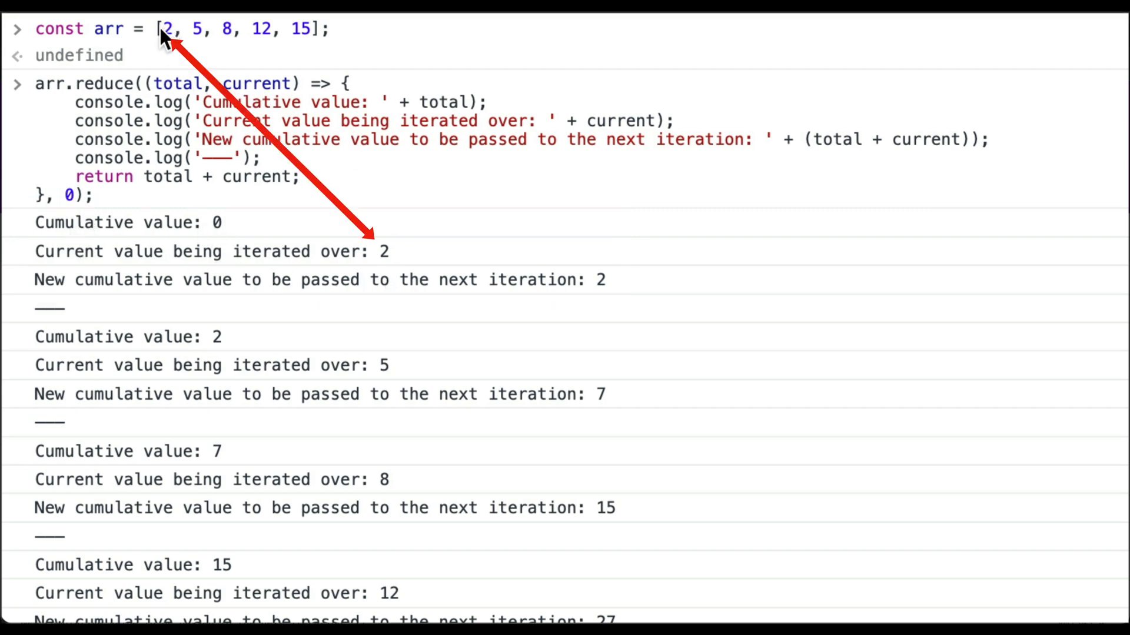
mouse_move(638, 294)
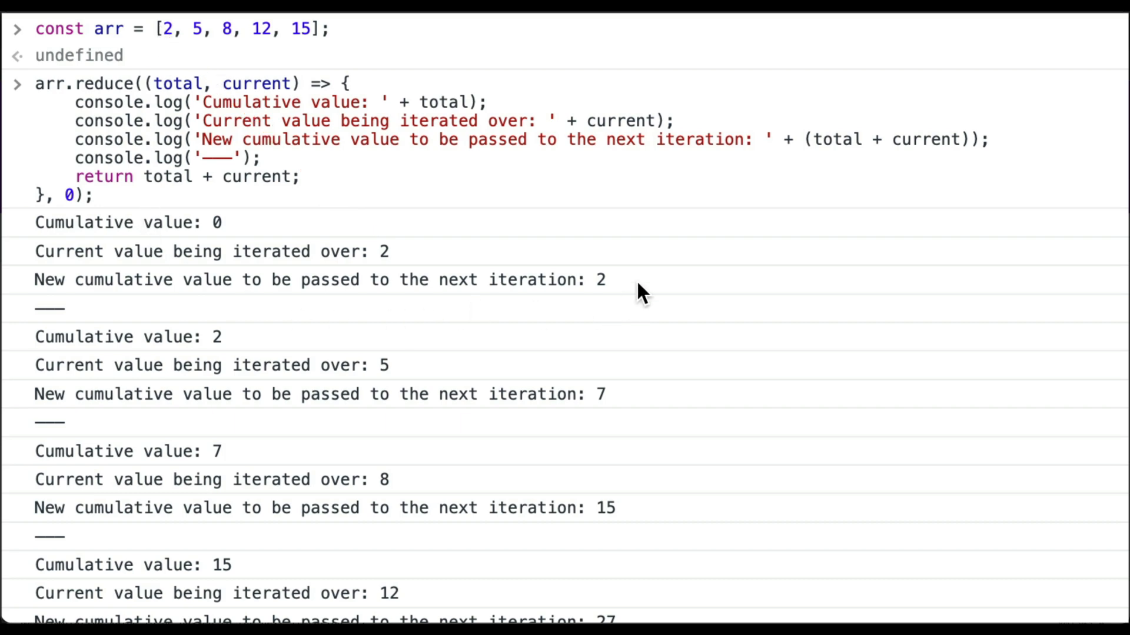
mouse_move(369, 263)
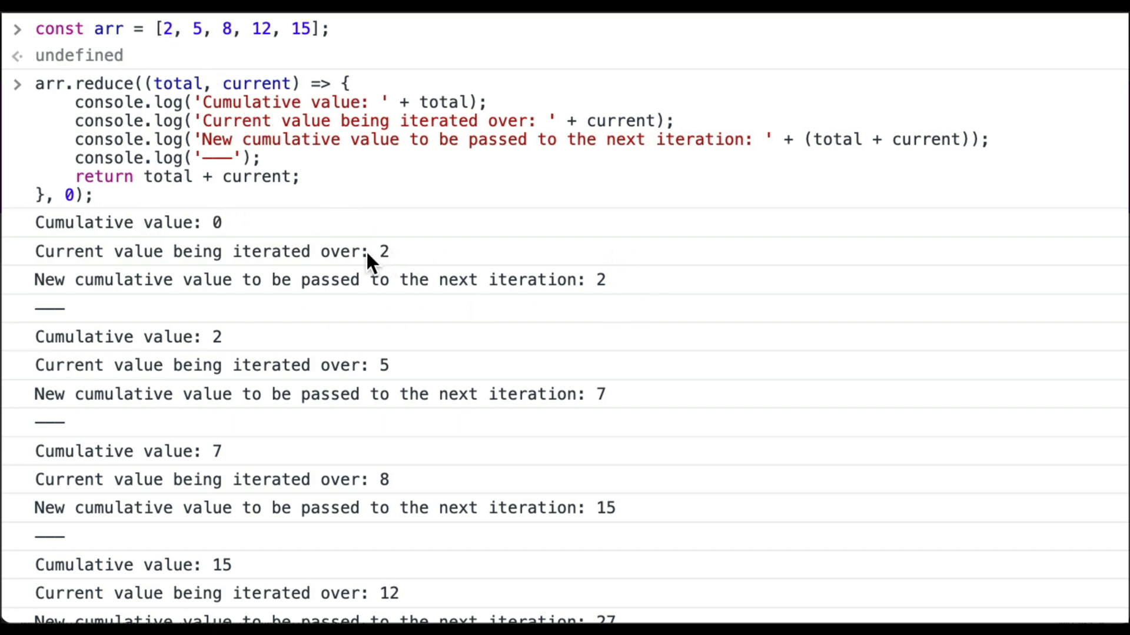
mouse_move(730, 232)
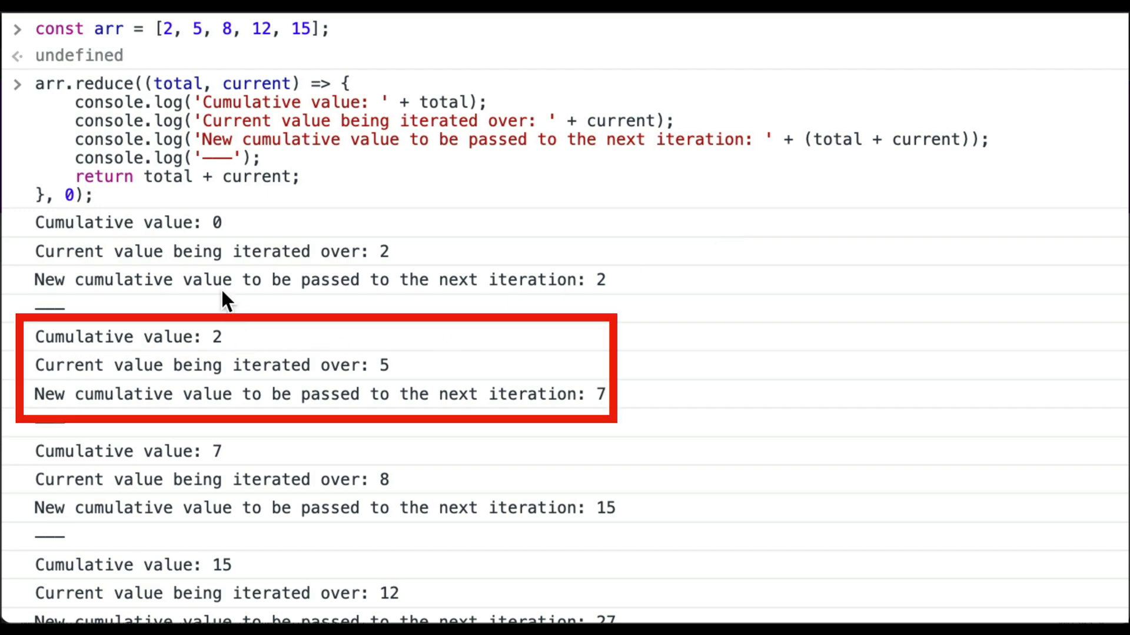
mouse_move(606, 299)
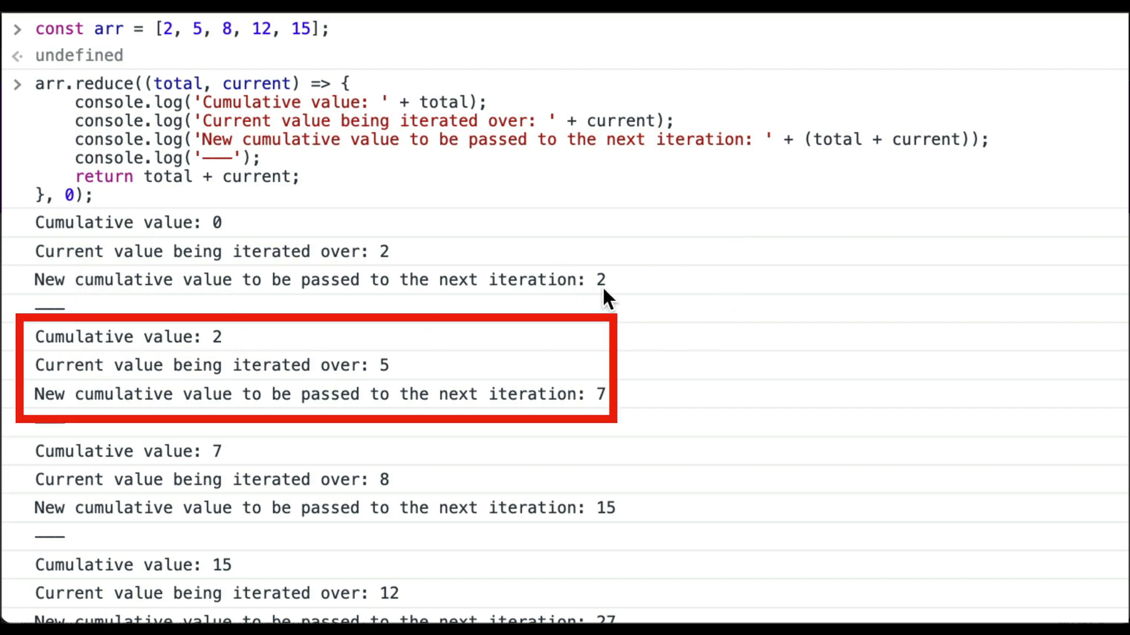
mouse_move(386, 393)
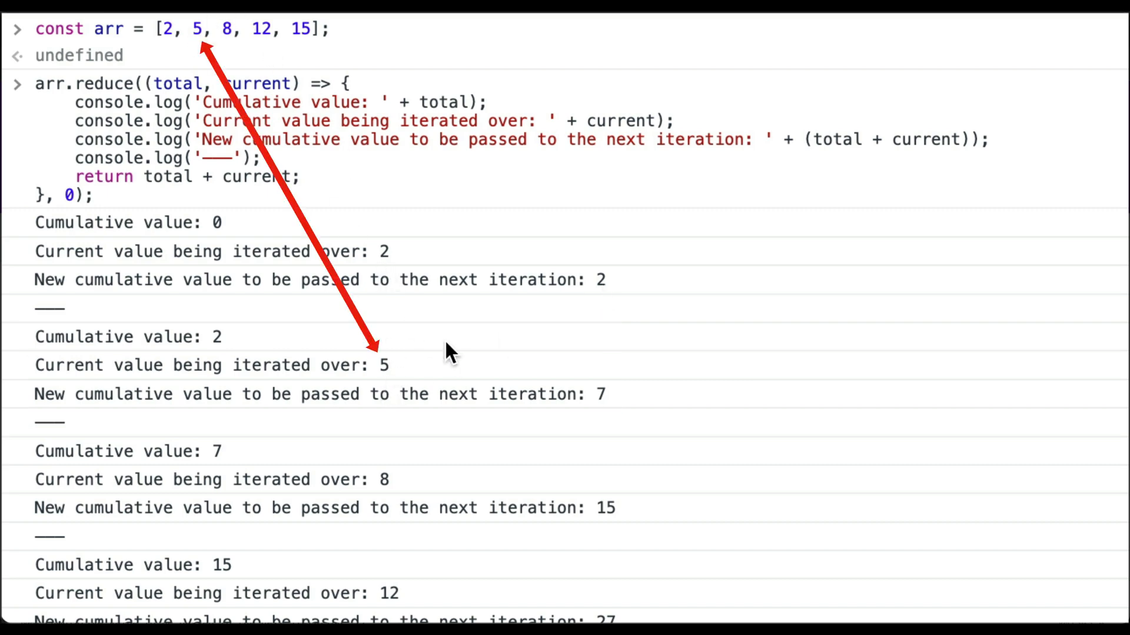
mouse_move(423, 356)
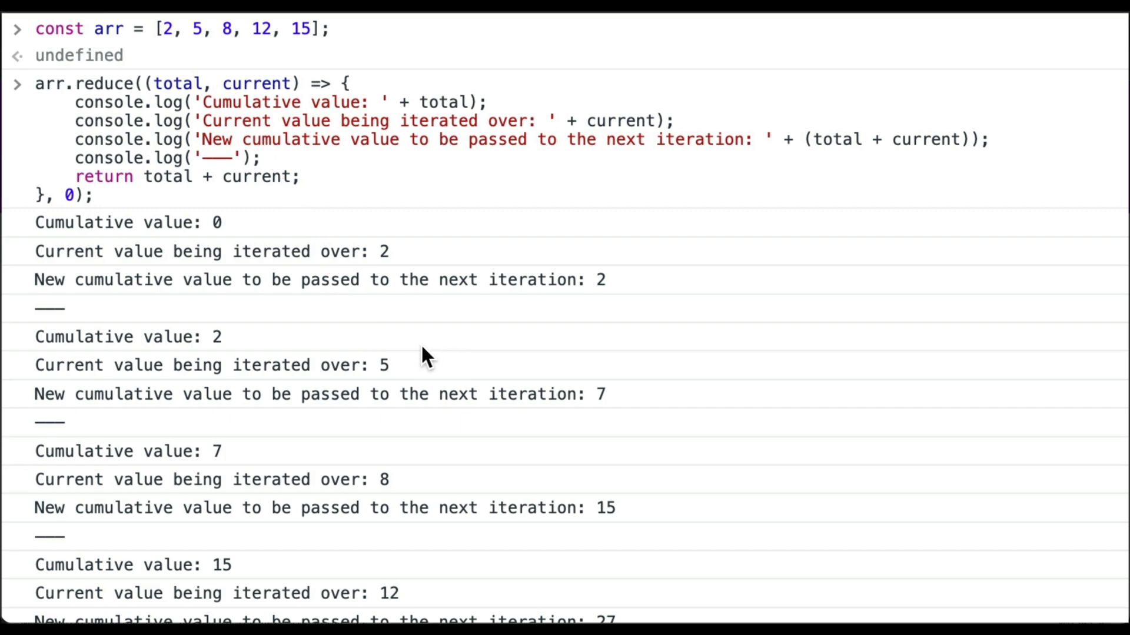
mouse_move(202, 336)
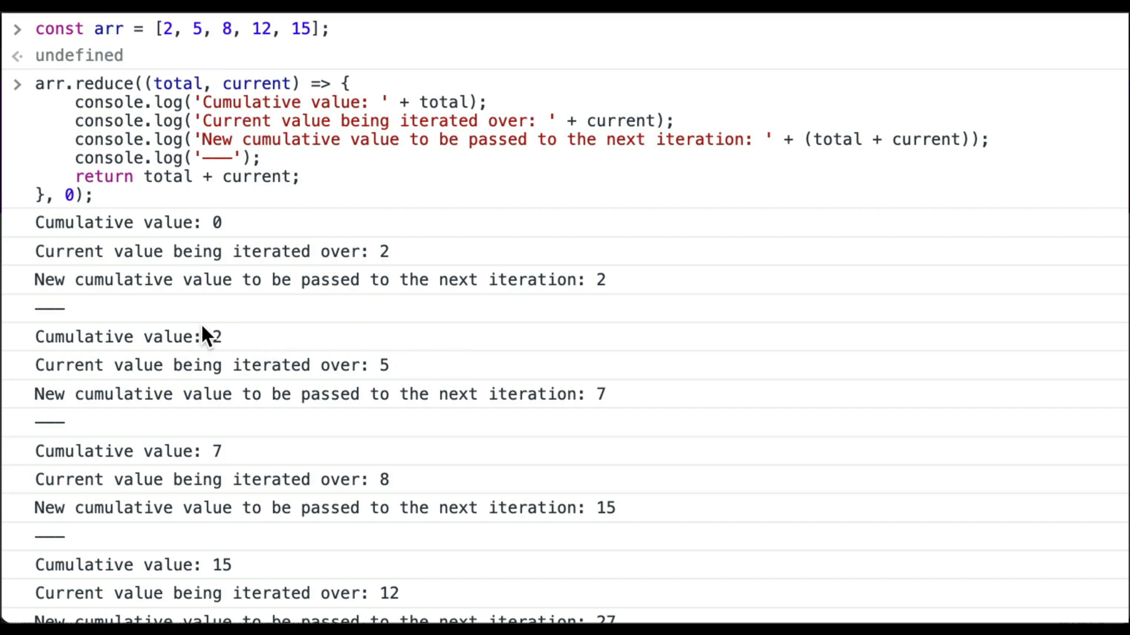
mouse_move(323, 389)
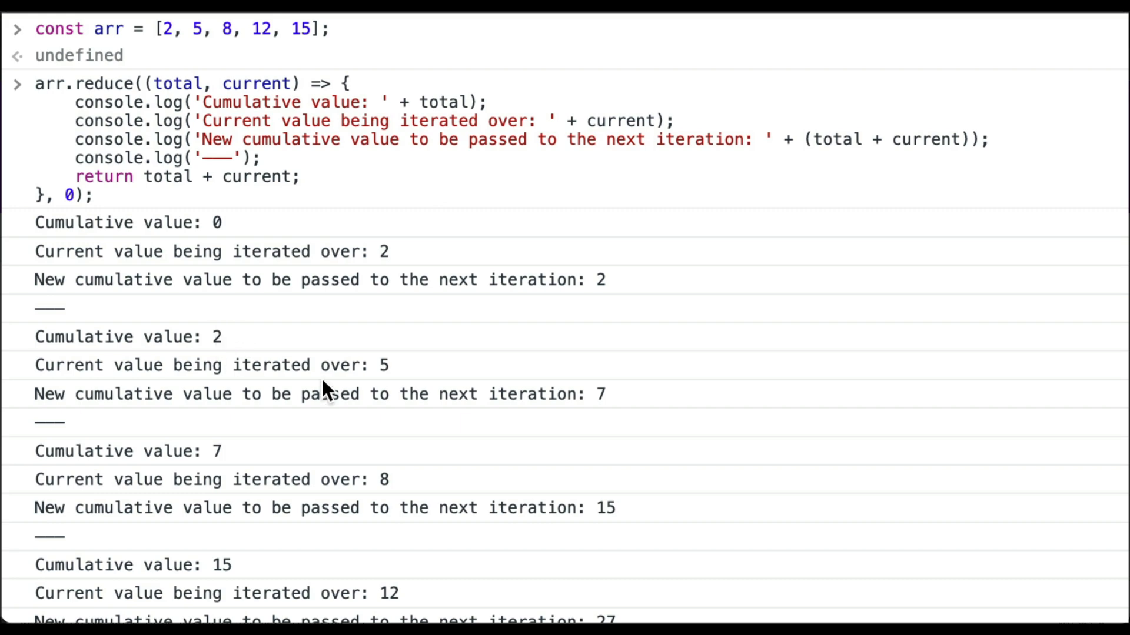
- Scroll to the final iteration adding 15 to 27 and the returned sum 42
scroll(down, 3)
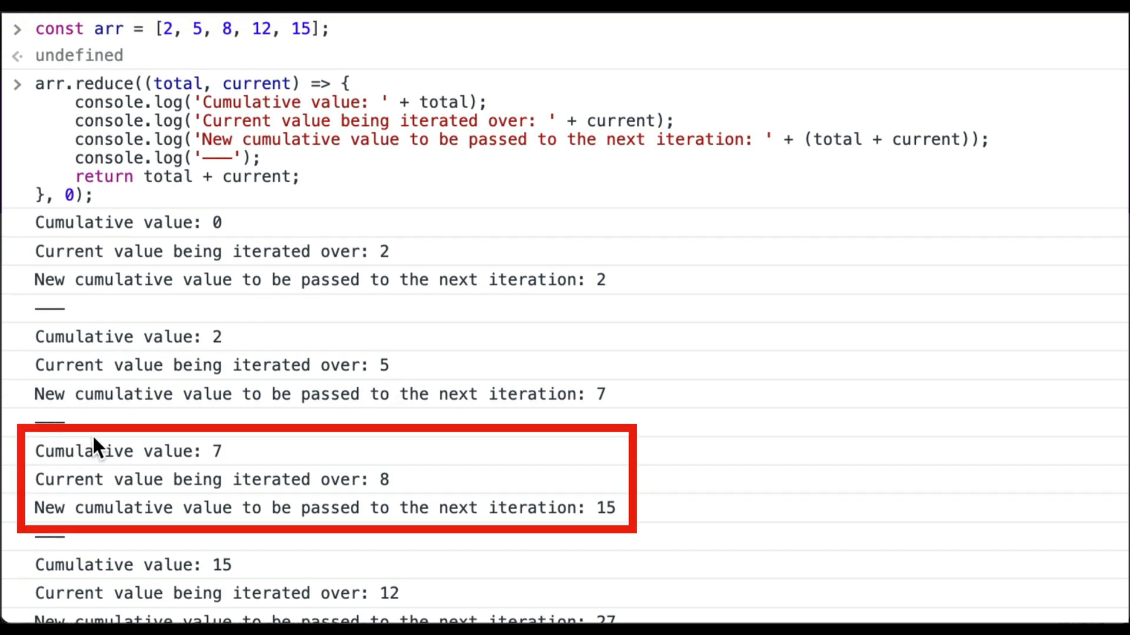
mouse_move(618, 398)
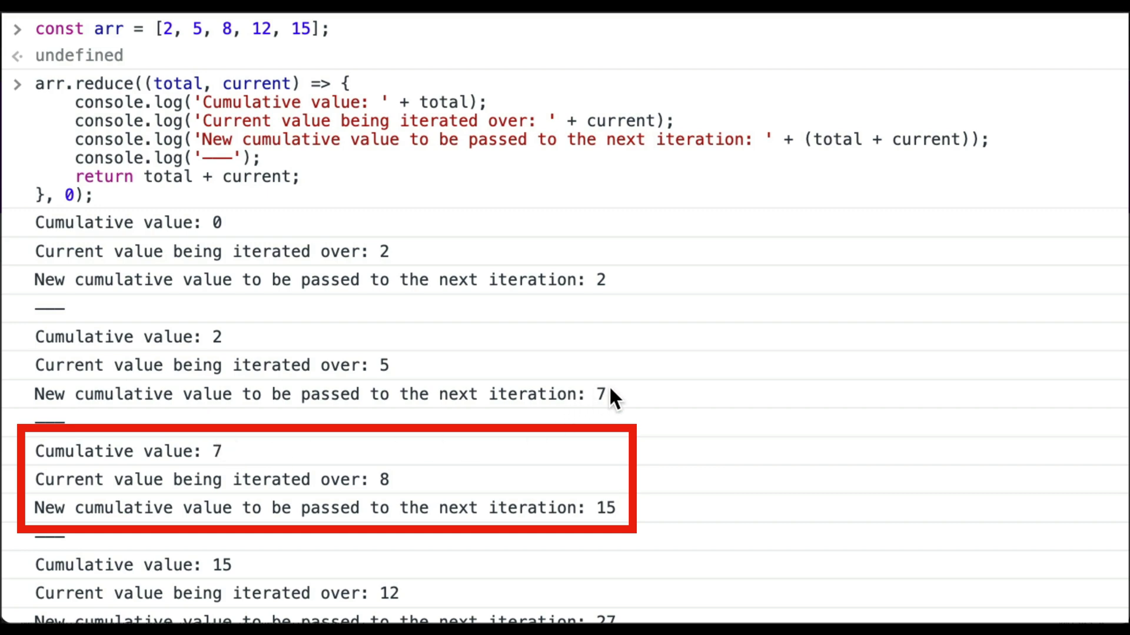
mouse_move(386, 371)
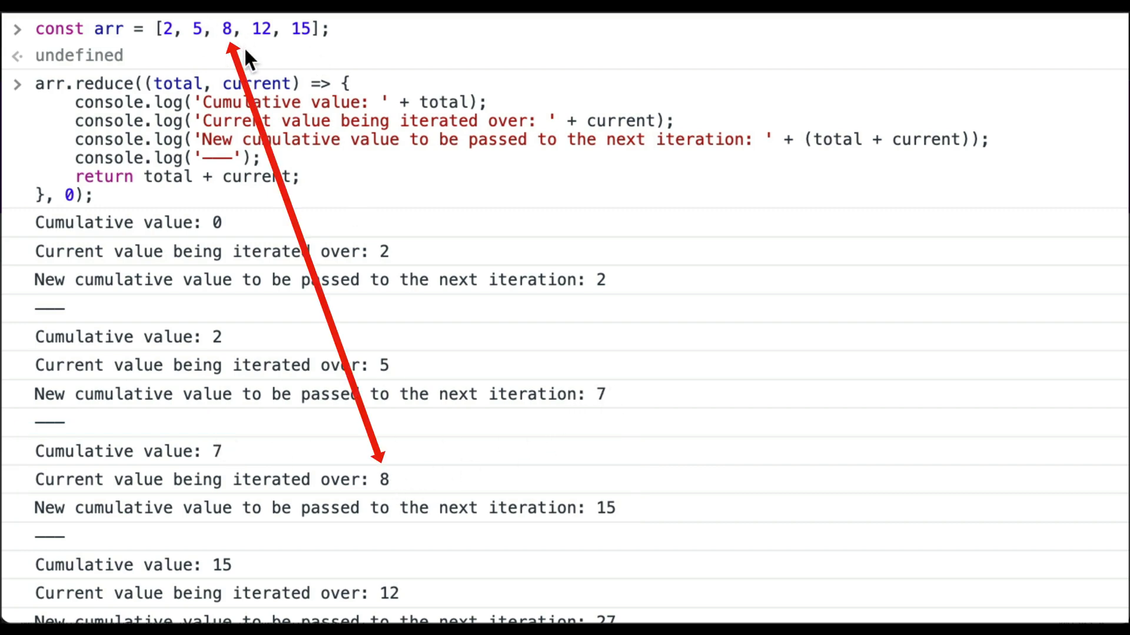
mouse_move(668, 426)
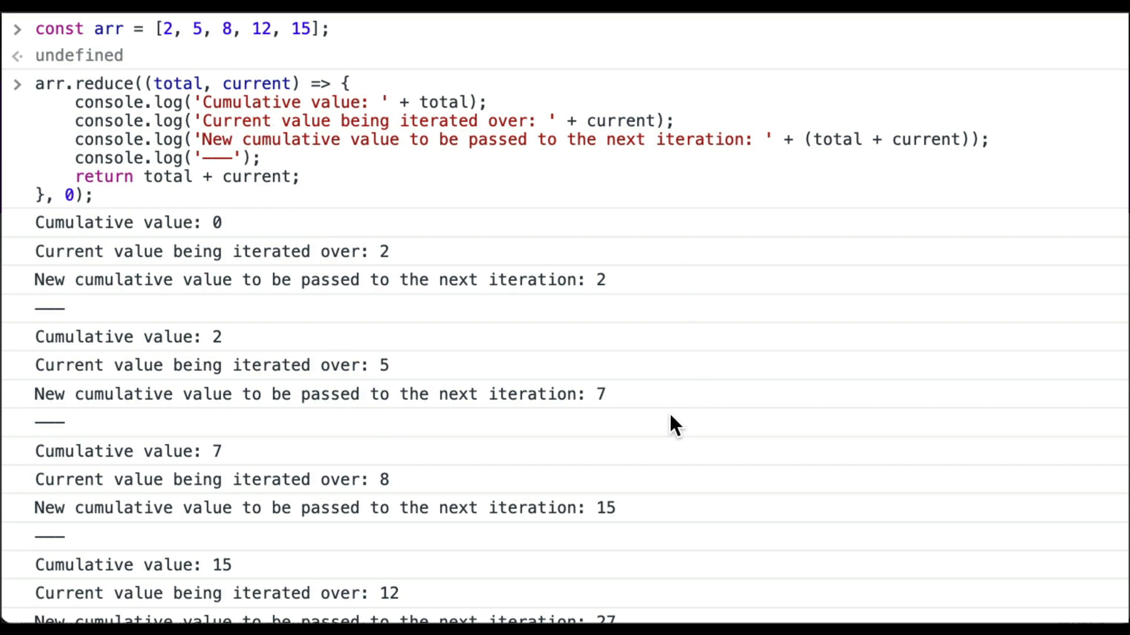
scroll(down, 3)
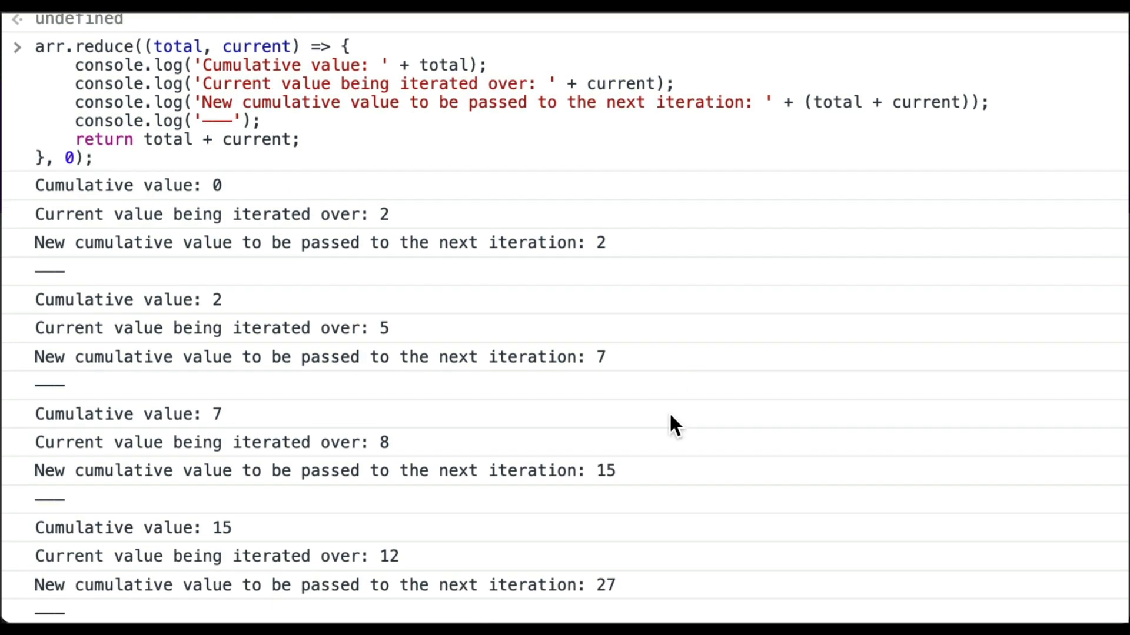
scroll(down, 3)
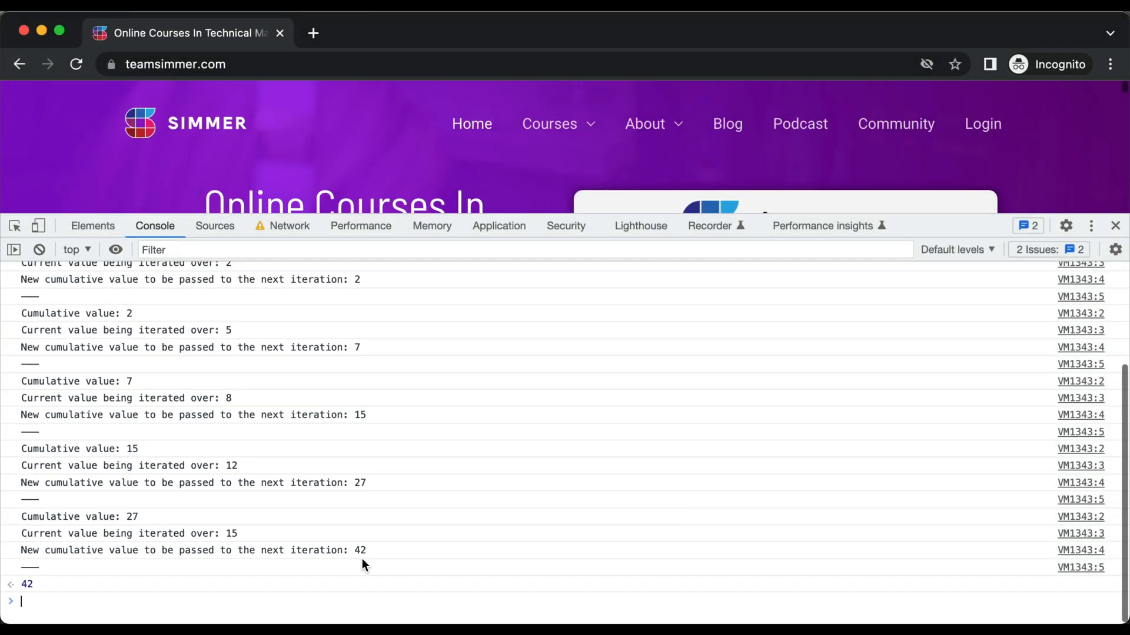
- Focus the console prompt to enter the three-item cart code
click(40, 249)
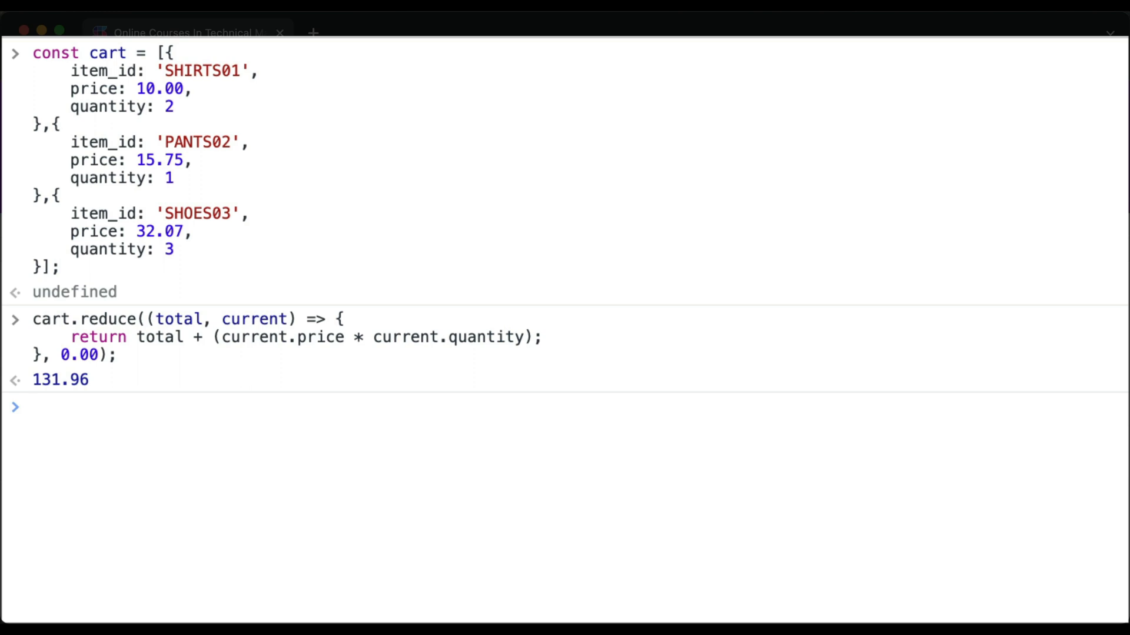
click(33, 407)
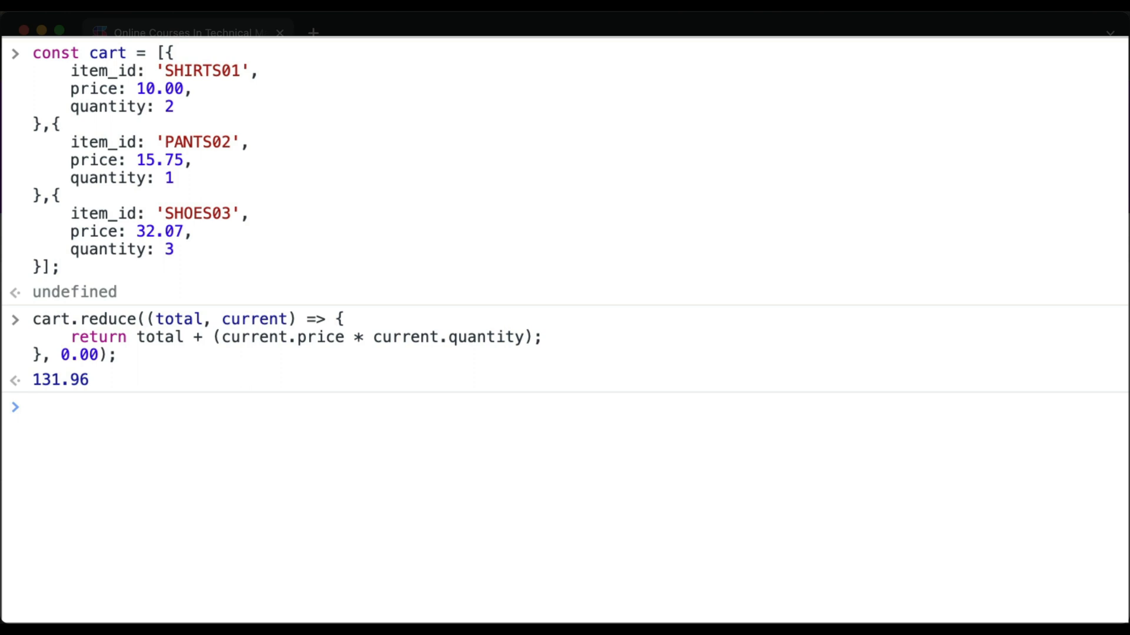
click(33, 407)
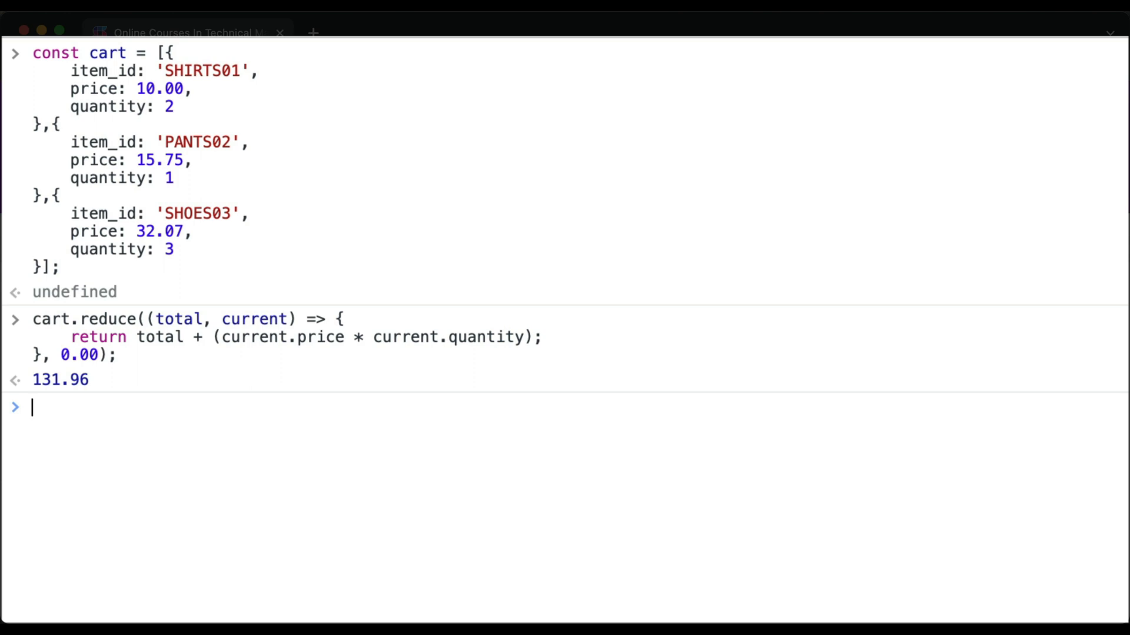